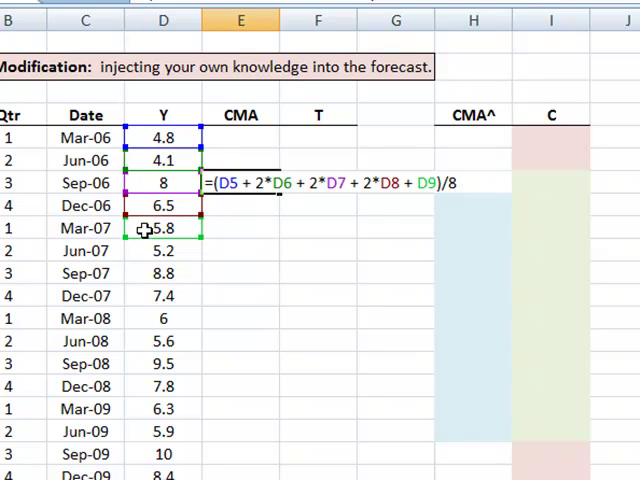
mouse_move(334, 208)
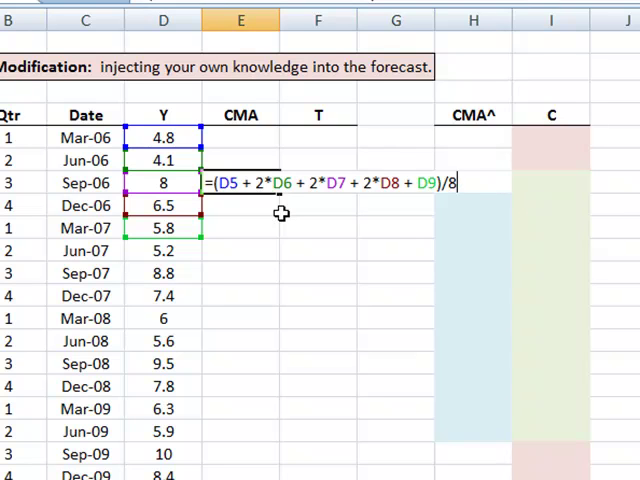
Commit the weighted CMA formula =(D5+2*D6+2*D7+2*D8+D9)/8 and fill it down to E16
key("Enter")
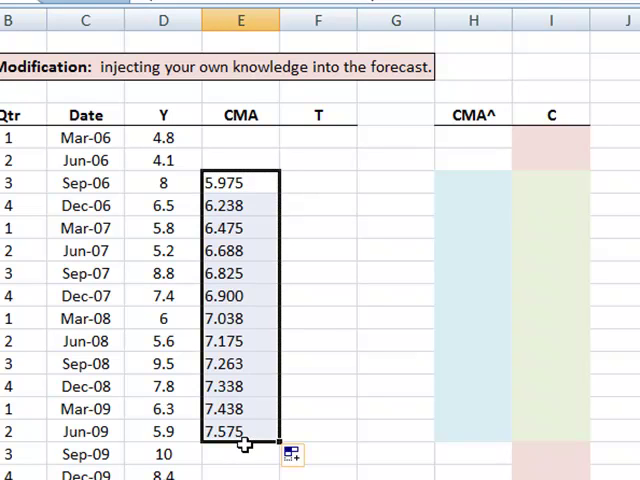
mouse_move(296, 254)
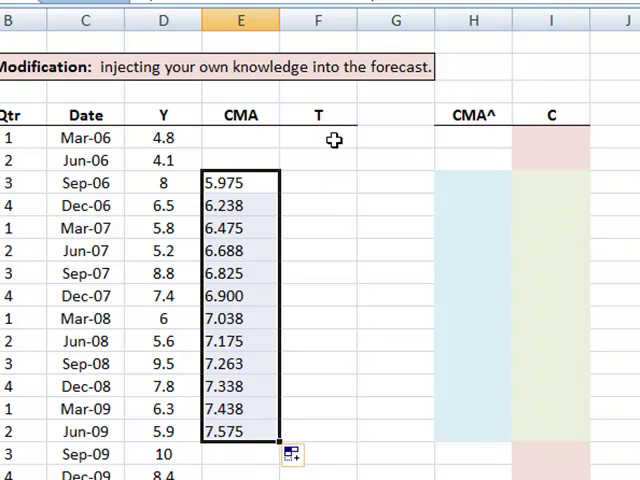
Number the periods 1, 2, 3… in T and start a Regression from Data Analysis
type("1")
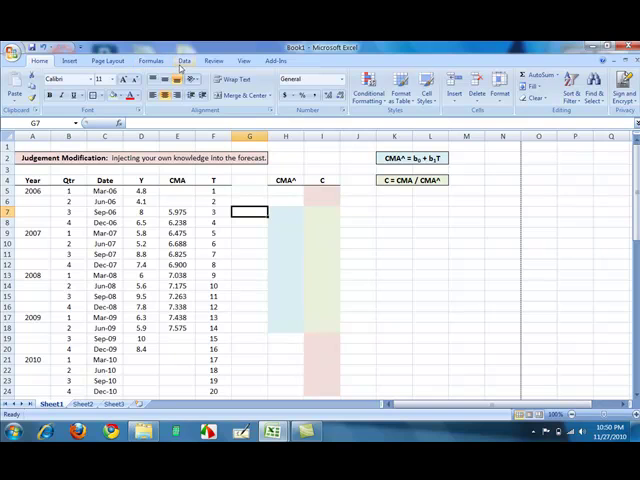
left_click(184, 60)
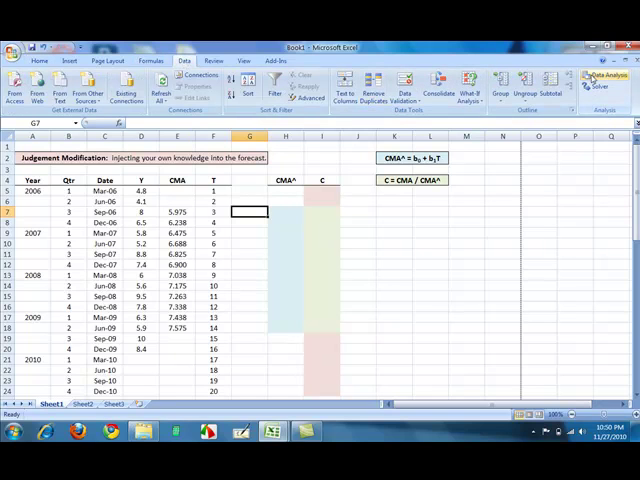
left_click(604, 82)
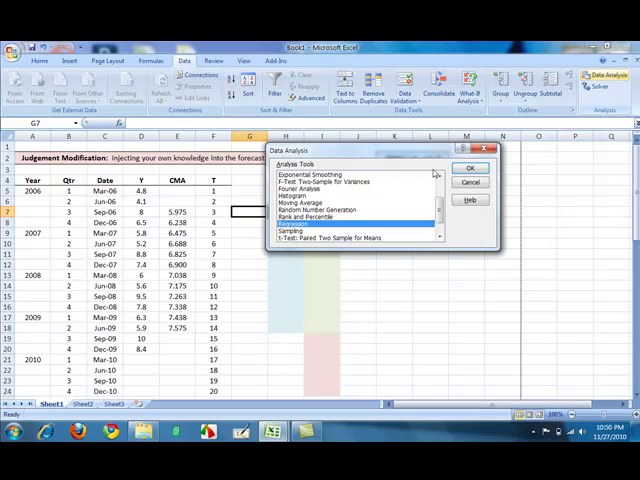
left_click(470, 168)
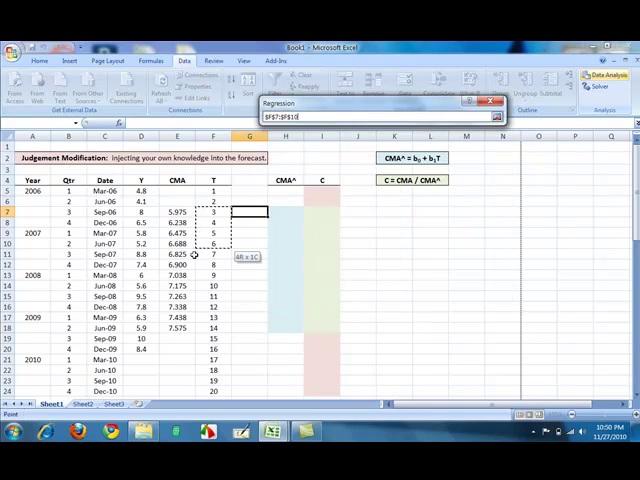
Regress CMA on the T periods with output placed on the sheet (R Square 0.9646, slope 0.1346)
left_click_drag(212, 210, 212, 338)
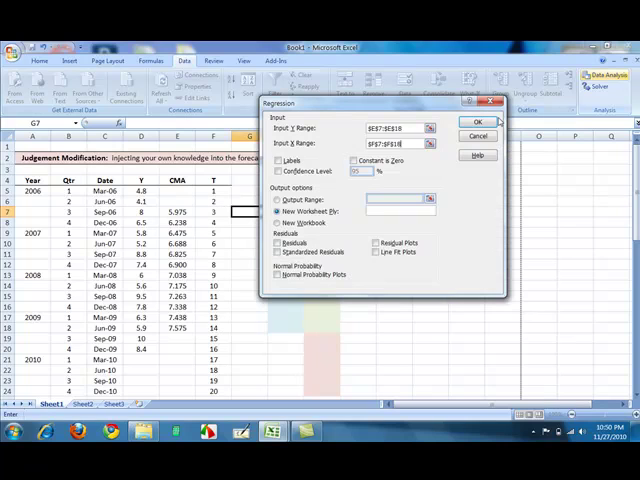
left_click(276, 160)
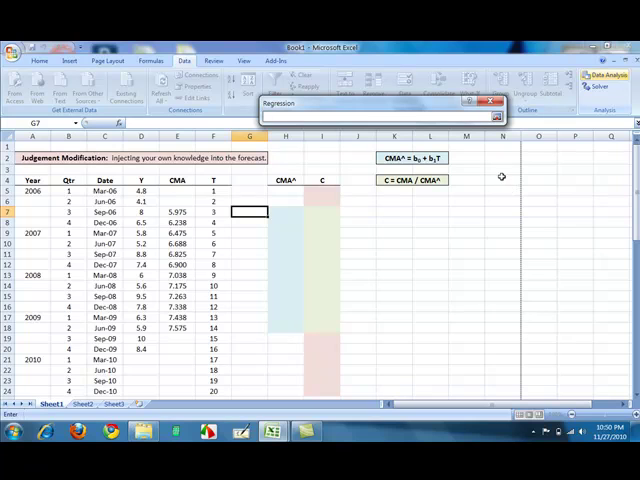
left_click(502, 180)
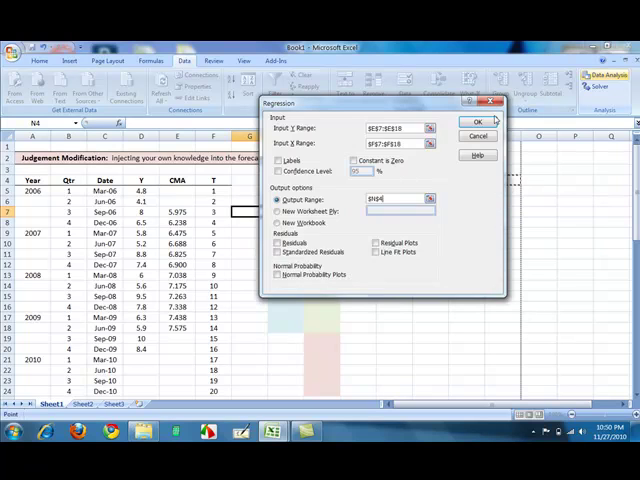
left_click(478, 120)
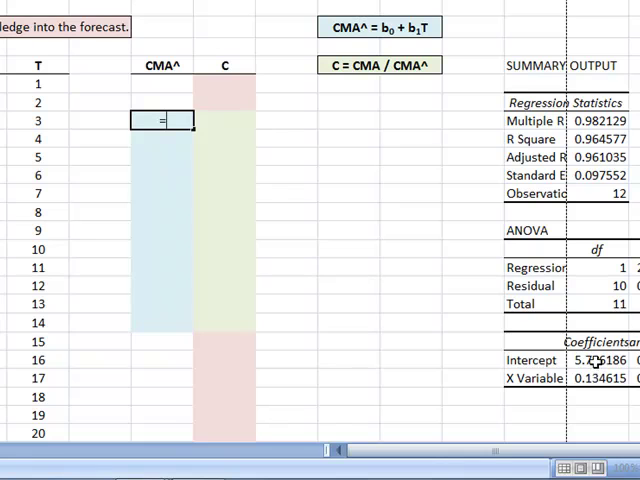
Fill CMA^ with =$O$20+$O$21*T trend values, 6.170 down to 7.651
type("=$O$20+$O$21")
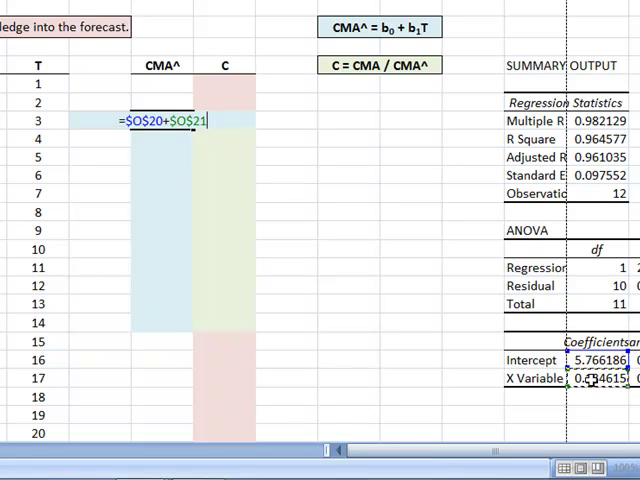
type("*")
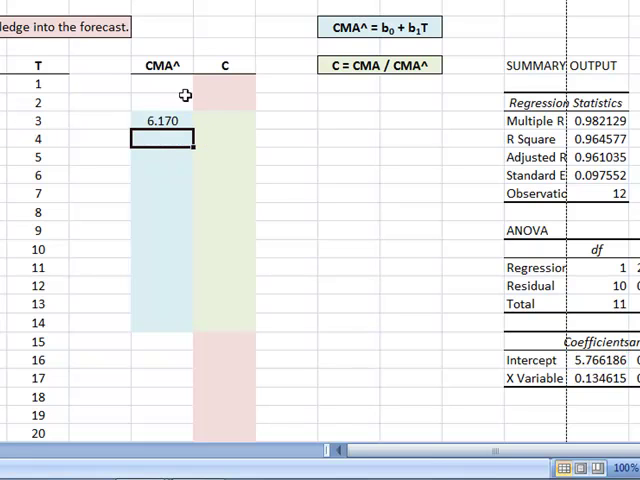
left_click(164, 120)
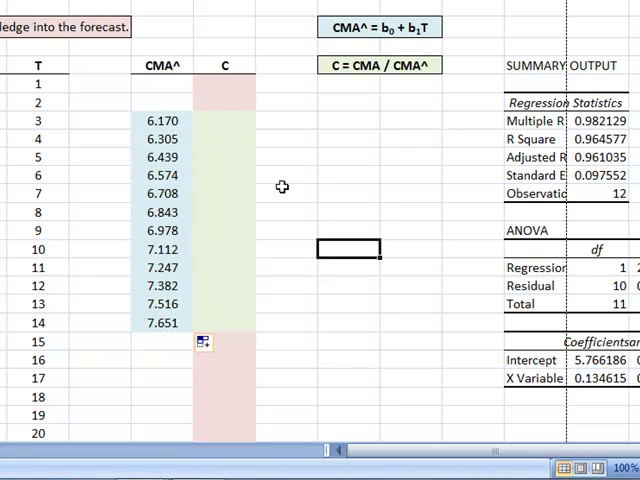
mouse_move(226, 124)
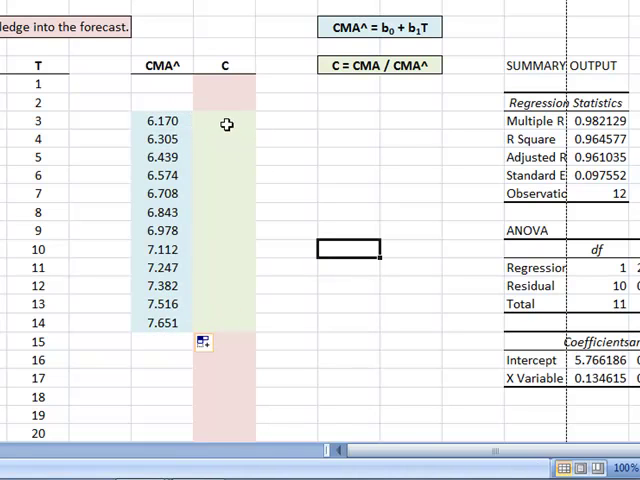
Make the first C cell the ratio of CMA 5.975 to trend 6.170
left_click(224, 124)
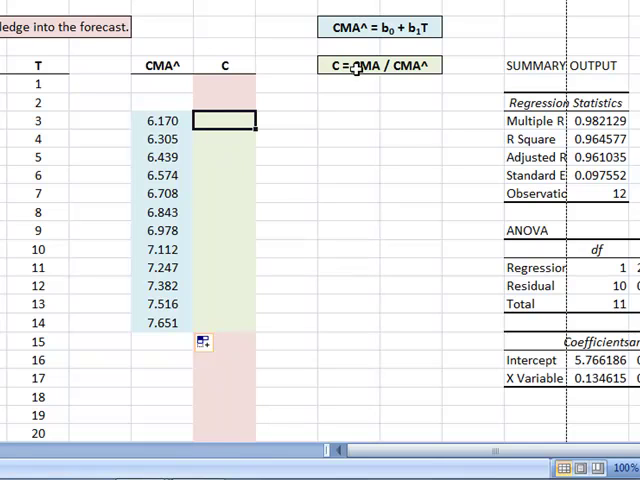
scroll("left", 3)
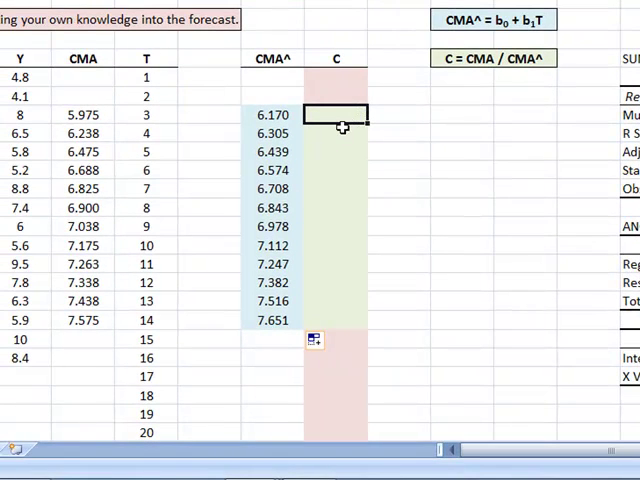
type("=")
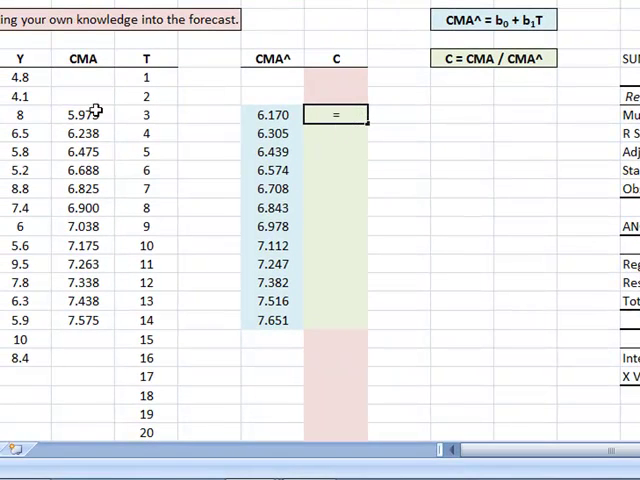
left_click(82, 114)
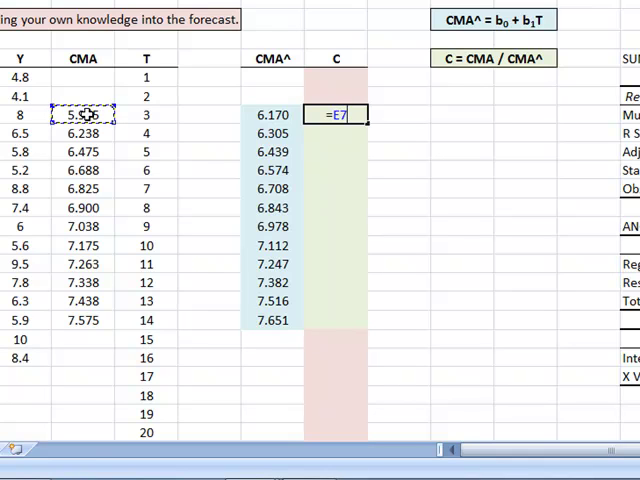
type("/")
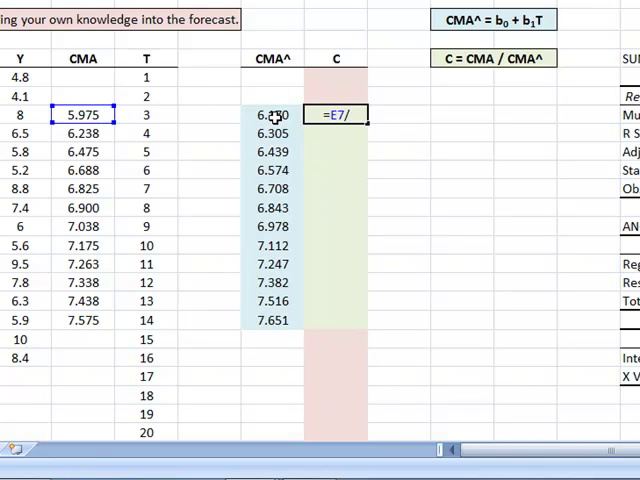
left_click(270, 116)
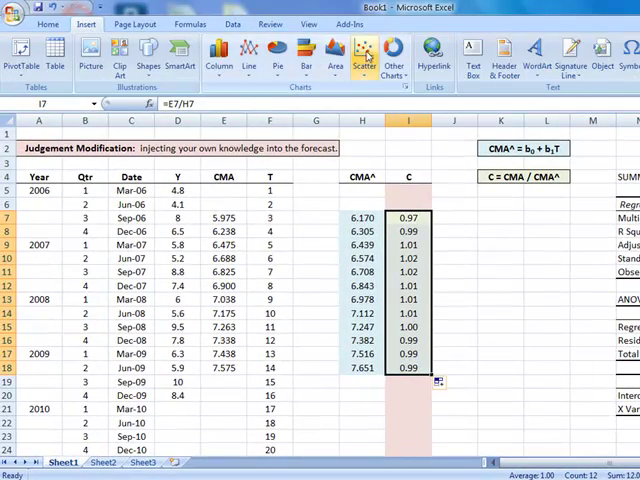
Insert a scatter-with-markers chart of the C ratio values
left_click(364, 56)
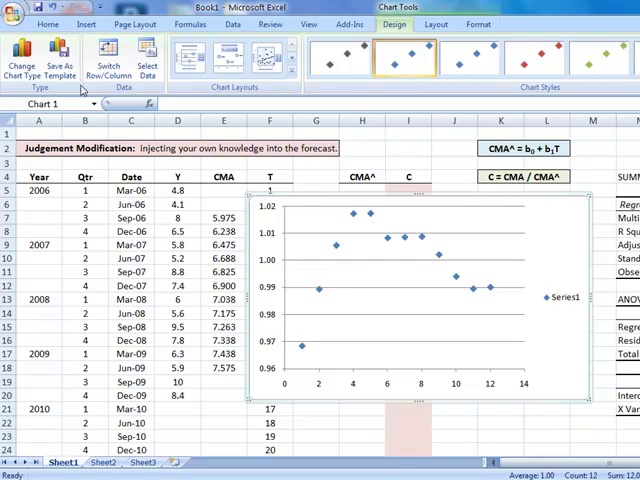
left_click(48, 24)
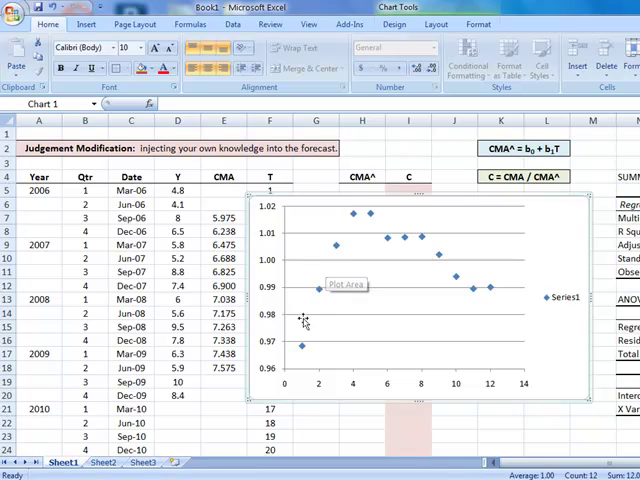
mouse_move(302, 348)
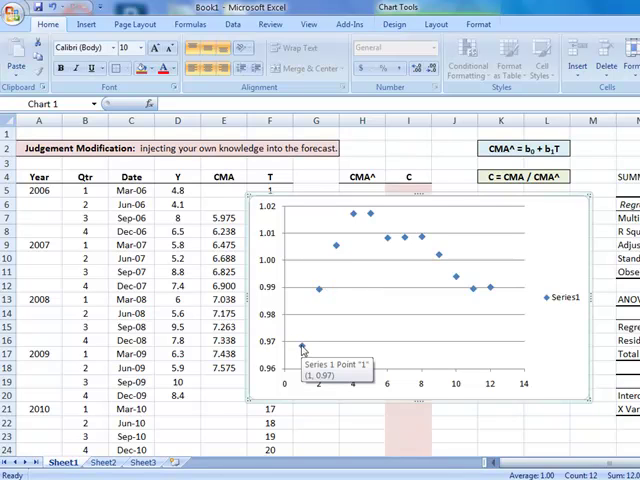
mouse_move(300, 356)
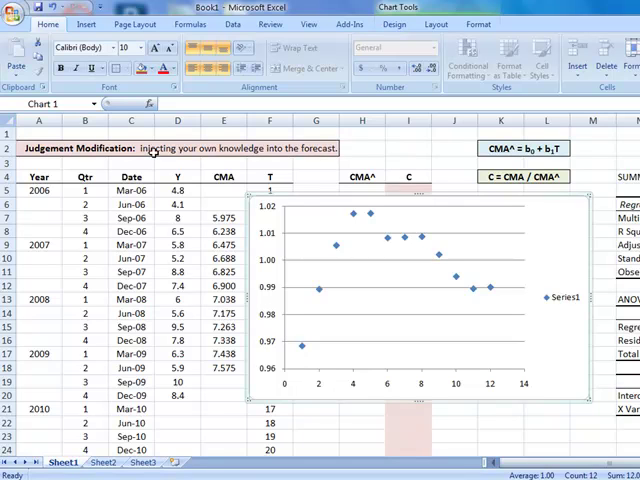
mouse_move(484, 292)
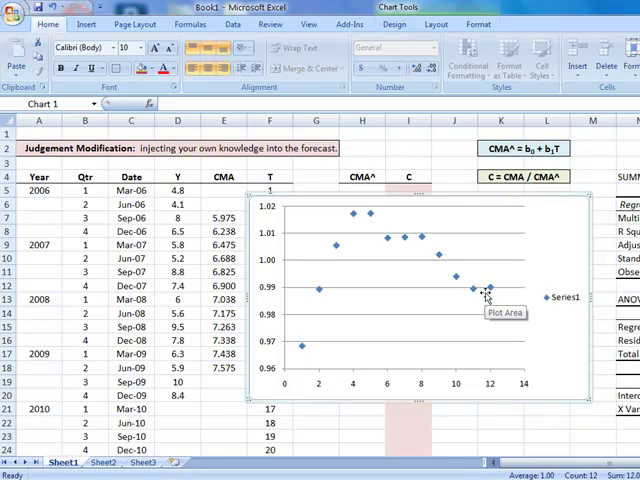
mouse_move(348, 240)
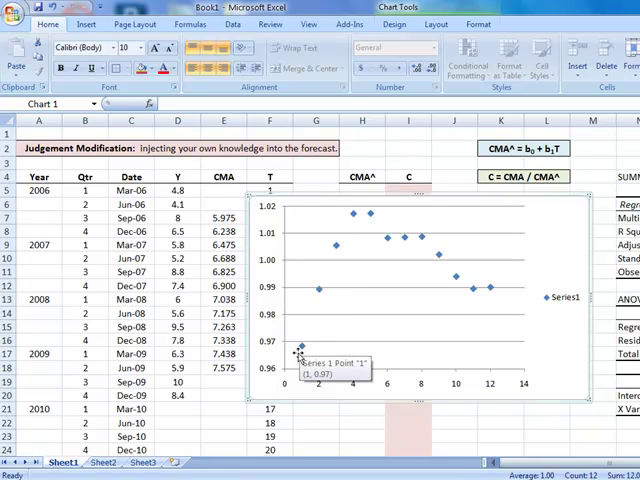
mouse_move(290, 328)
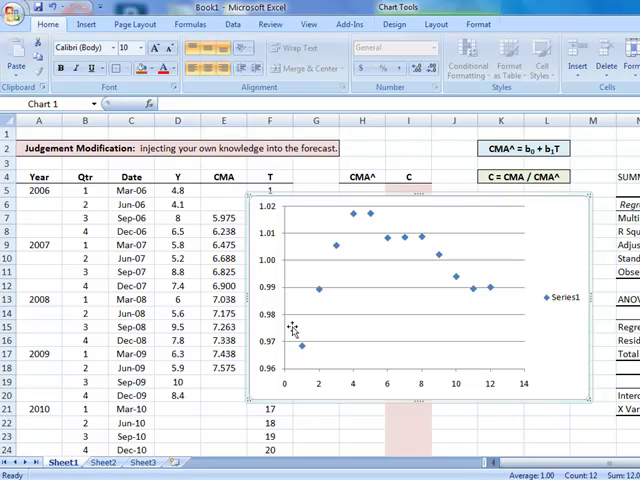
mouse_move(302, 348)
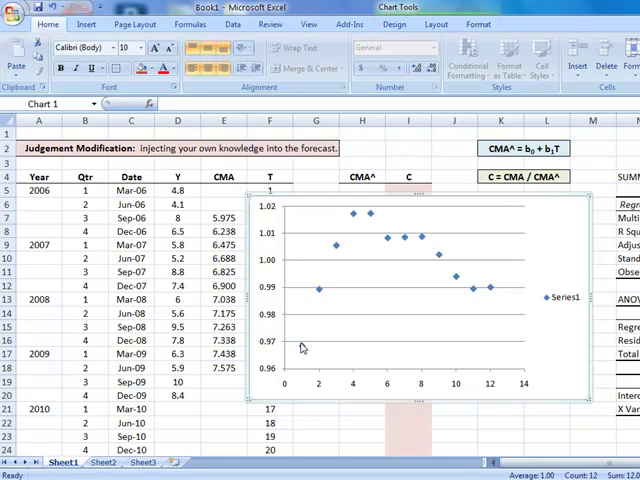
mouse_move(292, 344)
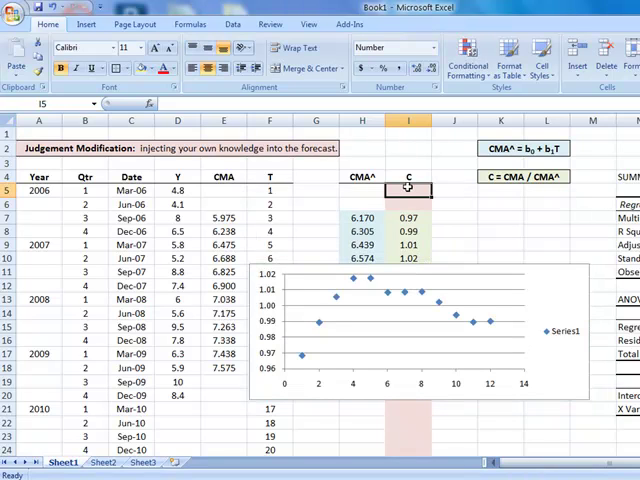
Enter 0.97 ratio values into the next C column cells
type("0.91")
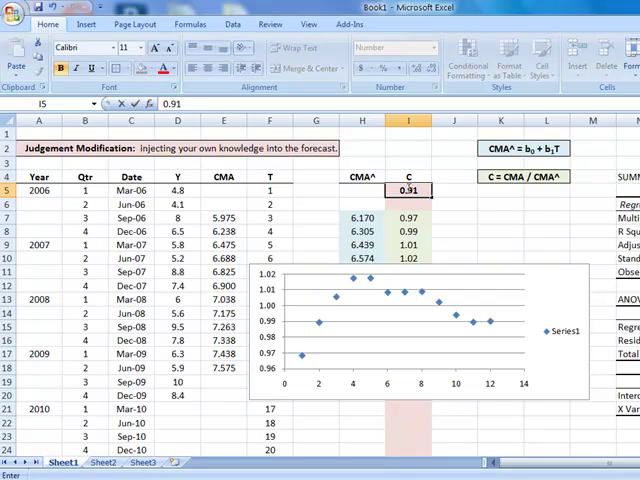
type("0.97")
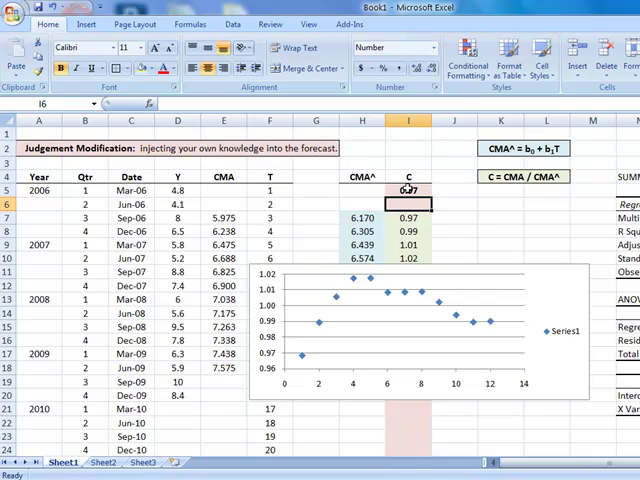
type("0.97")
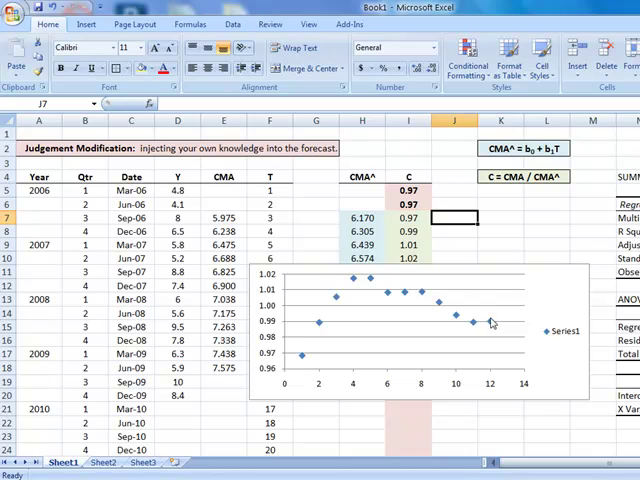
mouse_move(510, 312)
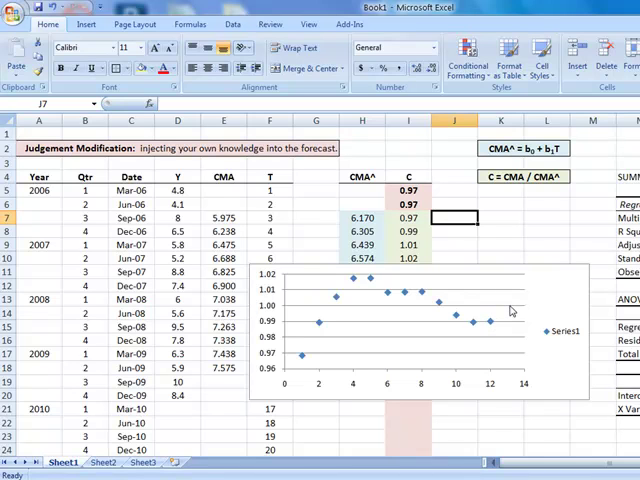
mouse_move(536, 306)
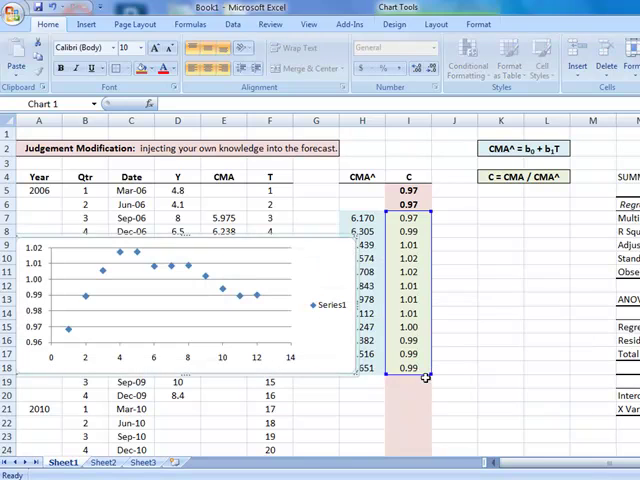
Fill the remaining C cells down to row 24 with 0.99 and 1.00 judgement values
left_click(408, 380)
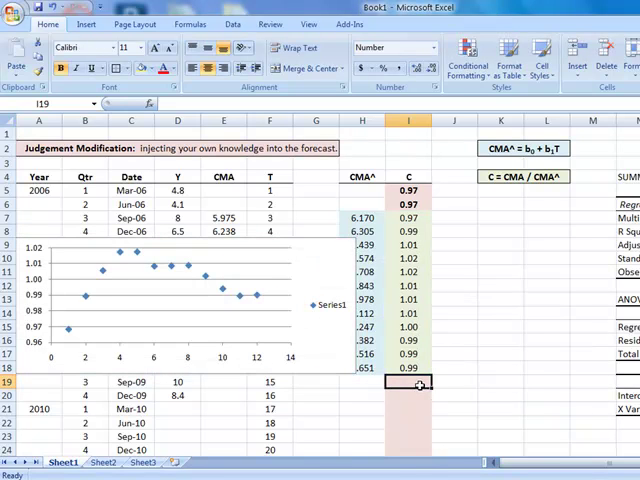
mouse_move(504, 228)
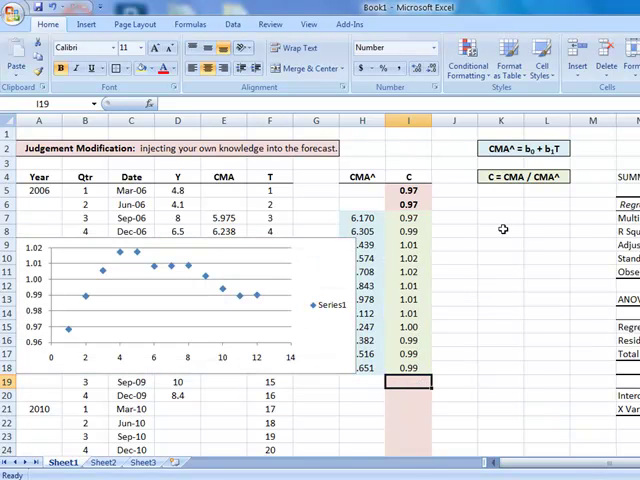
type("0.")
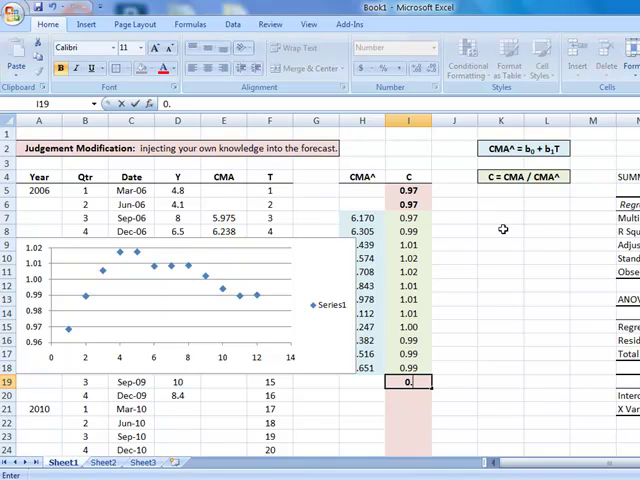
type("0.99")
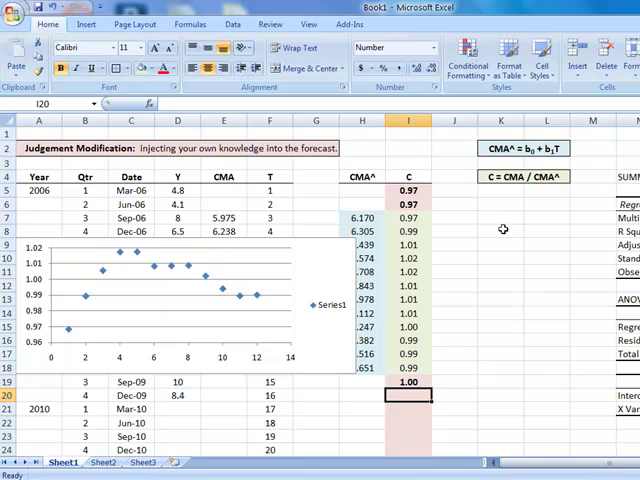
type("0.")
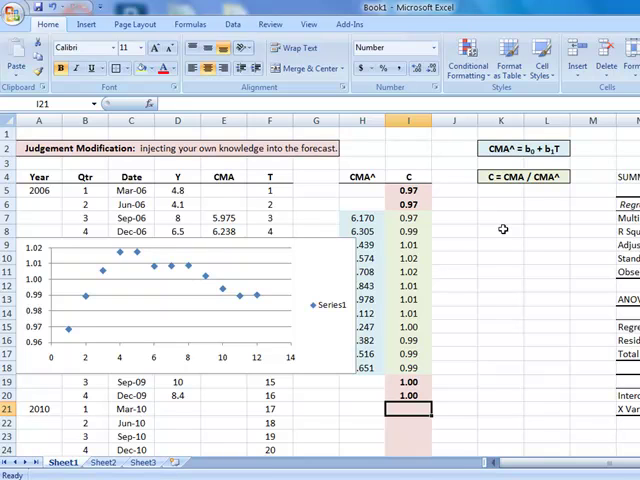
type("1.00")
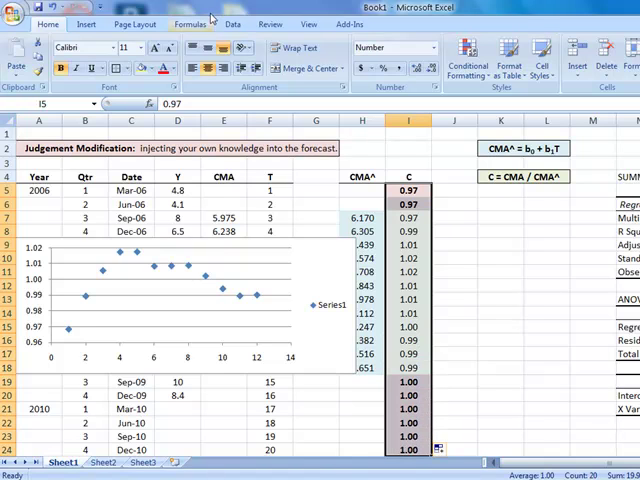
Insert a second marker-only scatter chart of the full C column and pick a straight line shape
left_click(86, 24)
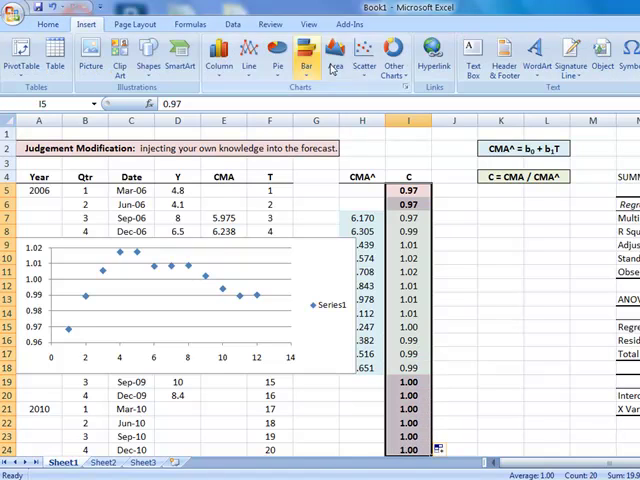
left_click(364, 56)
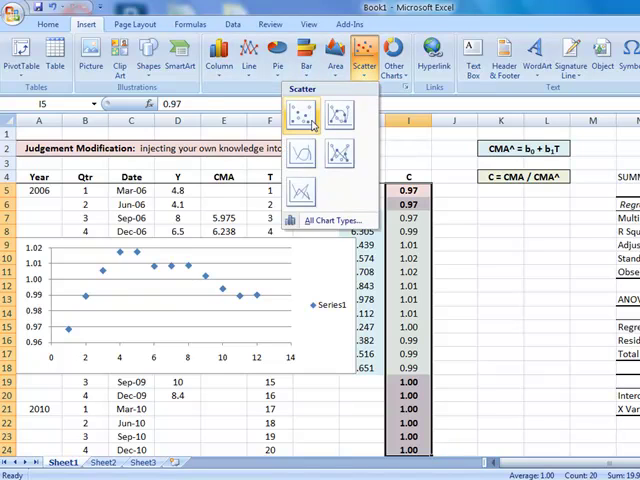
left_click(298, 116)
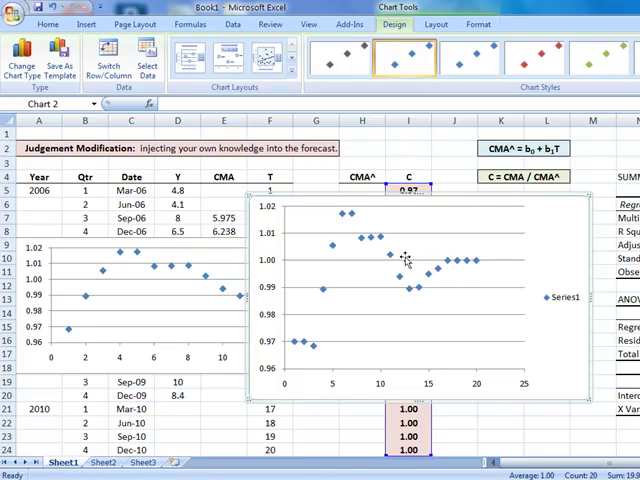
mouse_move(562, 304)
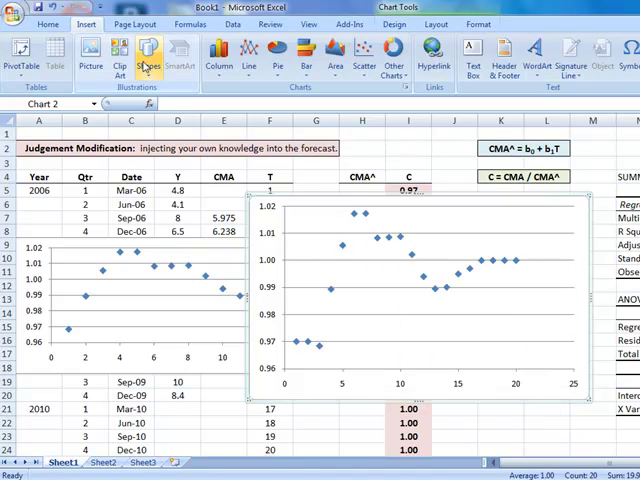
left_click(148, 56)
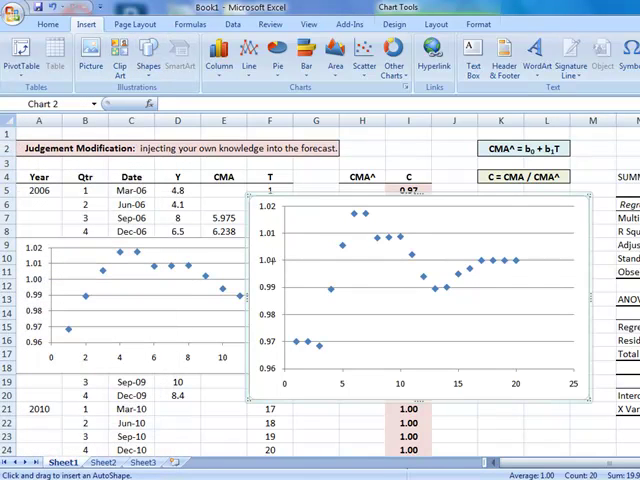
mouse_move(272, 260)
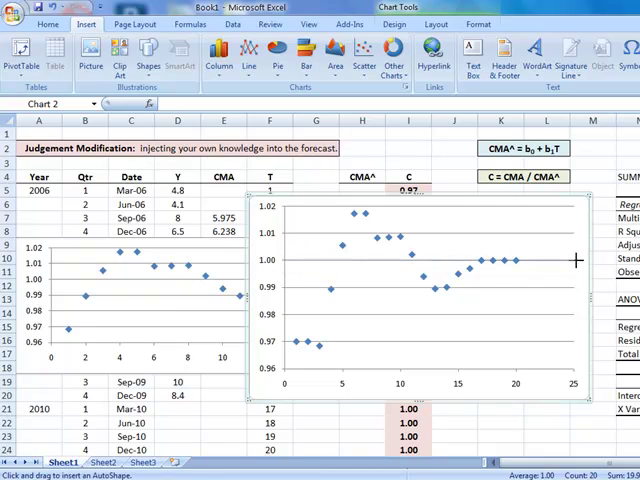
Draw a coloured horizontal reference line across the new chart at 1.00
left_click_drag(284, 260, 576, 260)
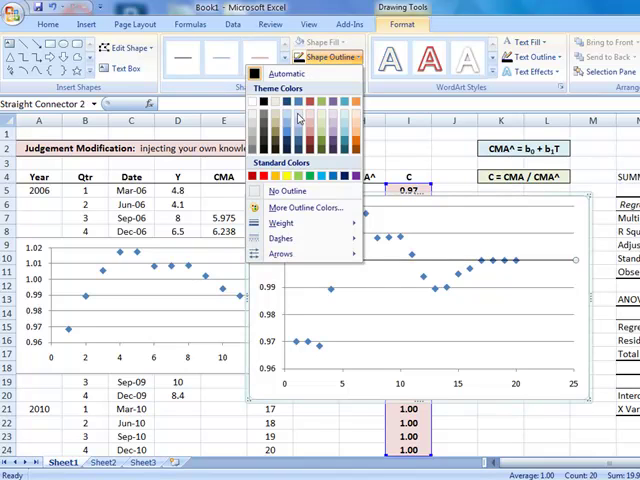
left_click(284, 222)
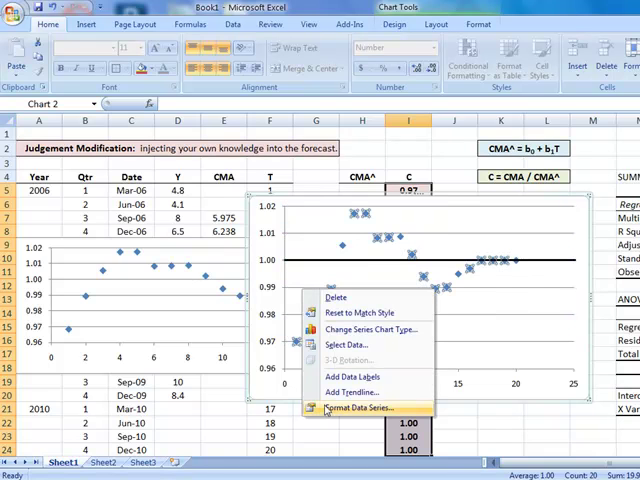
Format the data series with a solid connecting line joining the plotted points
left_click(360, 408)
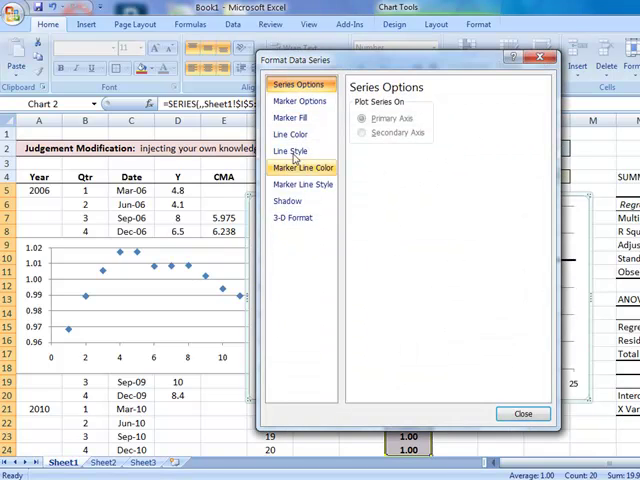
left_click(290, 134)
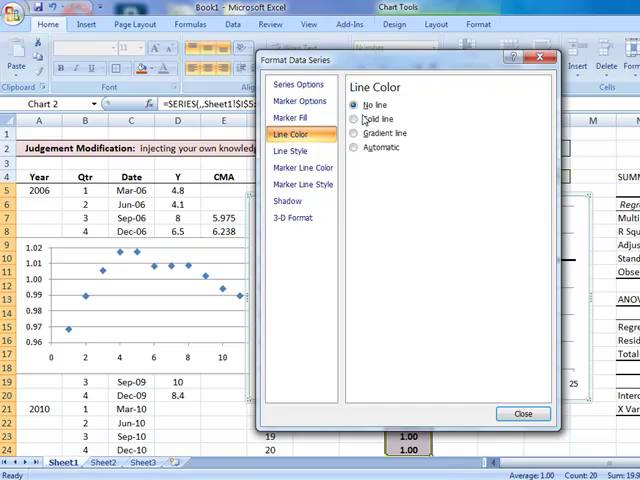
left_click(356, 120)
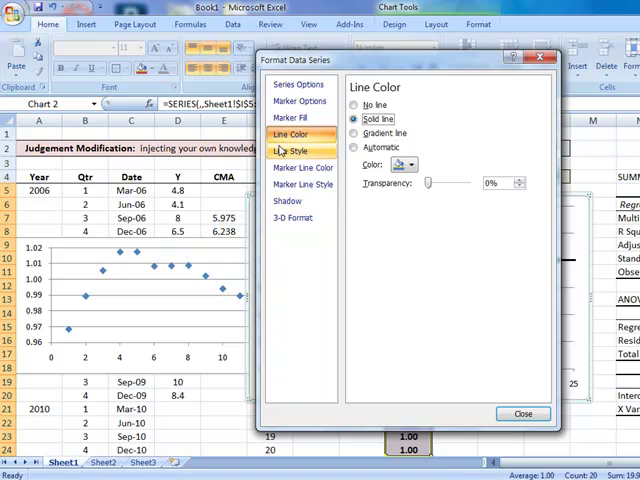
left_click(292, 152)
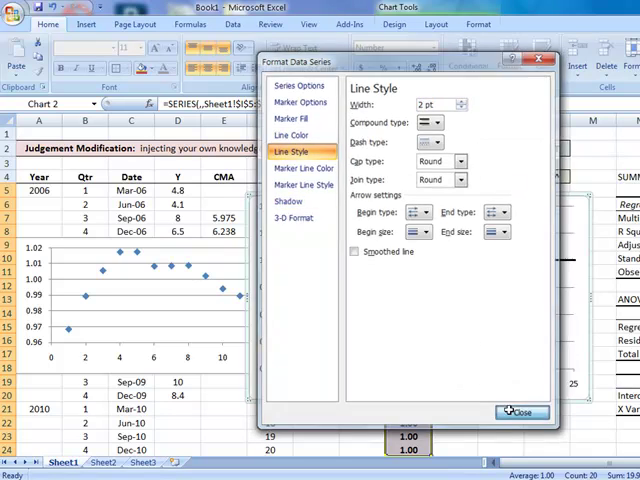
left_click(520, 412)
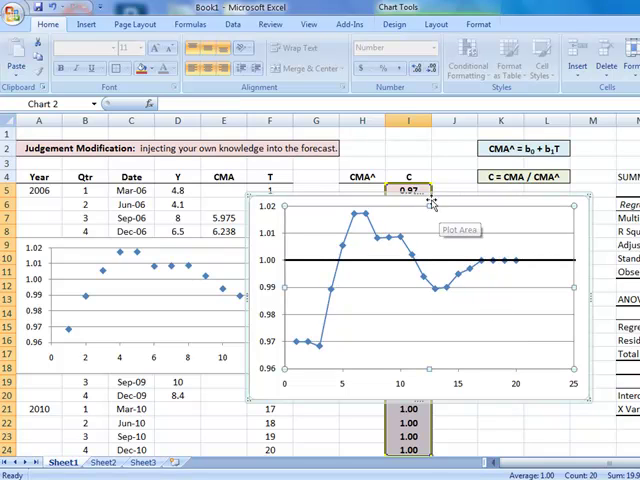
Add a centred overlay chart title reading Figure 1. C
left_click(436, 24)
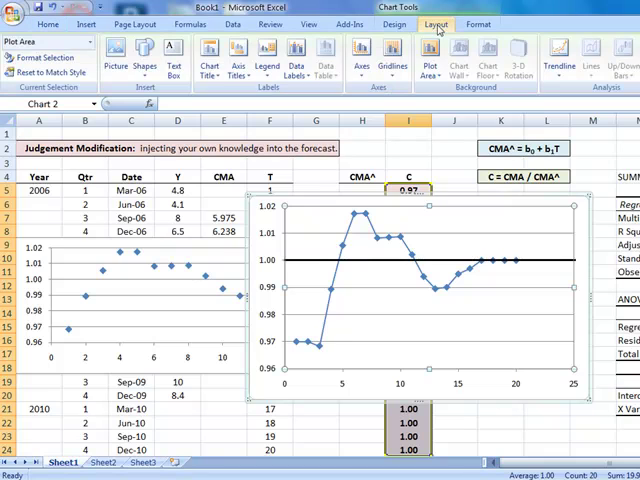
left_click(210, 56)
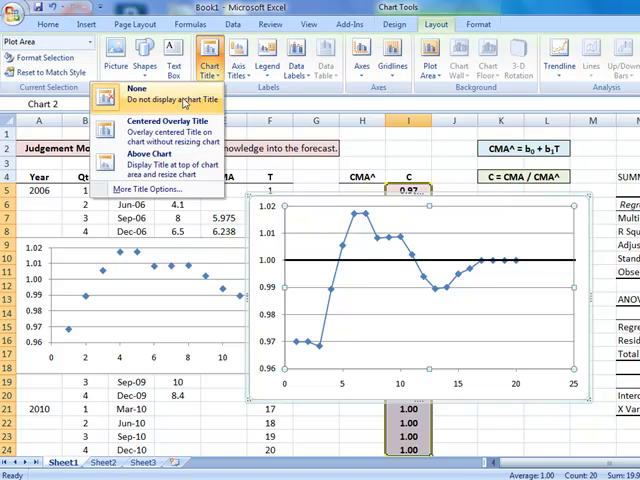
mouse_move(152, 136)
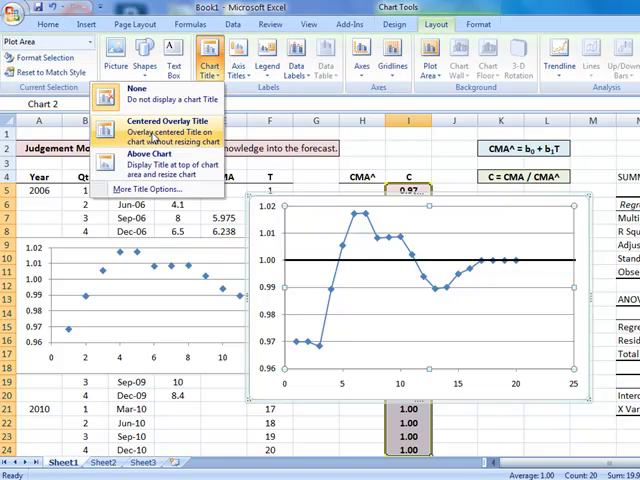
left_click(150, 126)
type("Figure 1. C")
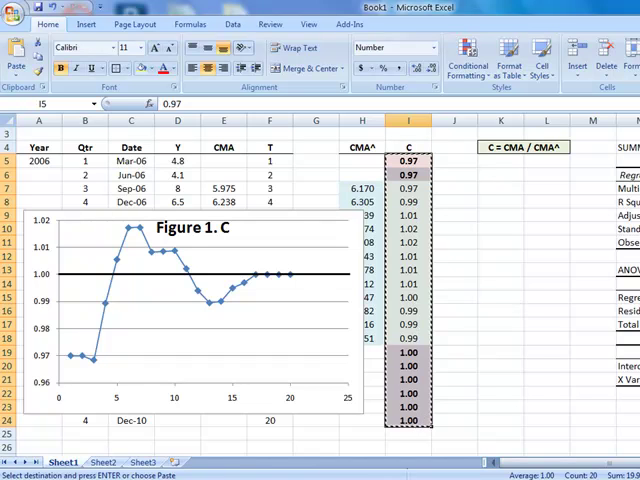
Paste values into the row-41 table and select its T, S and C columns for the forecast table
scroll("down", 3)
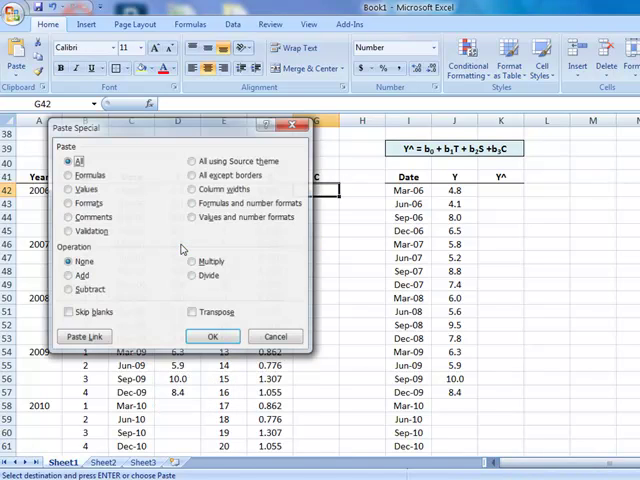
left_click(68, 188)
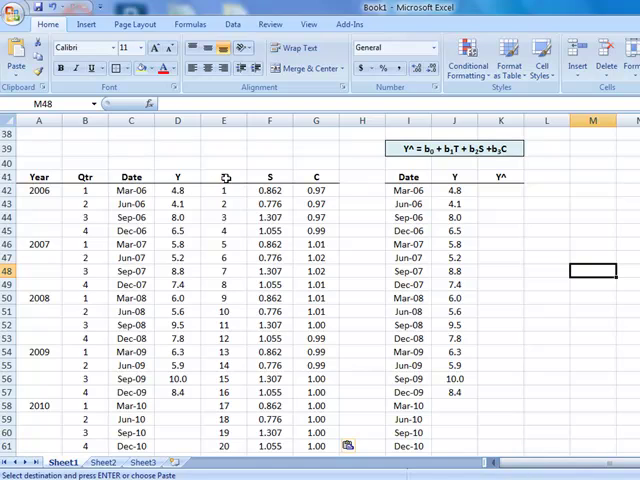
left_click_drag(224, 188, 316, 448)
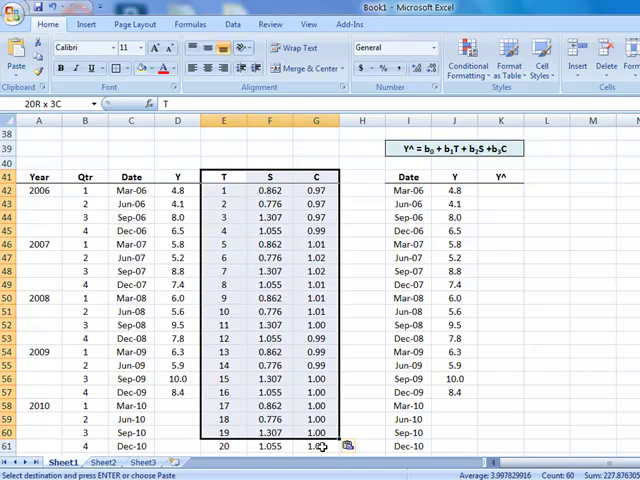
scroll("down", 3)
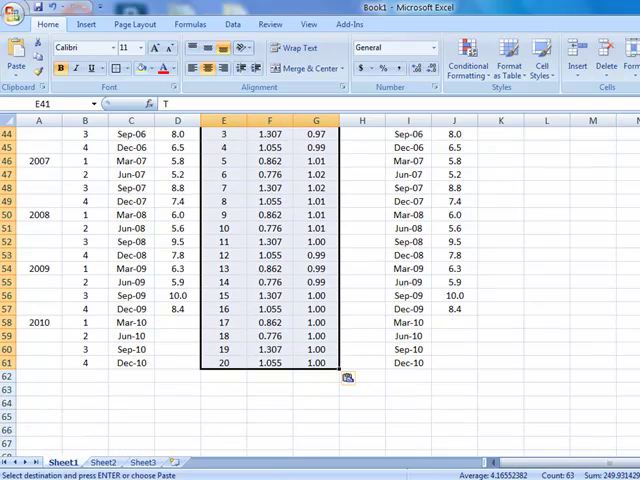
scroll("up", 3)
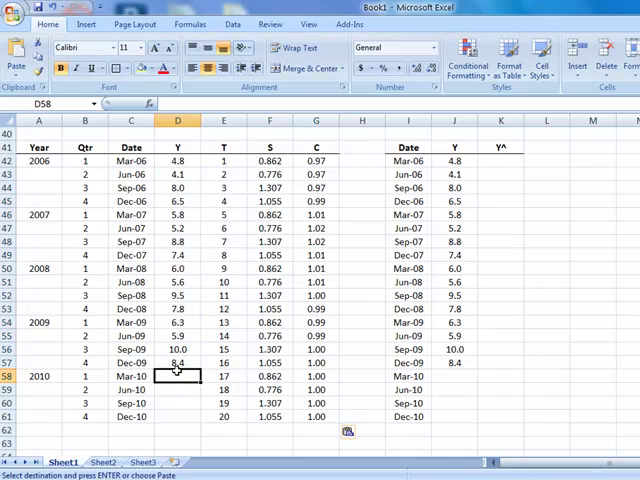
left_click_drag(178, 376, 178, 416)
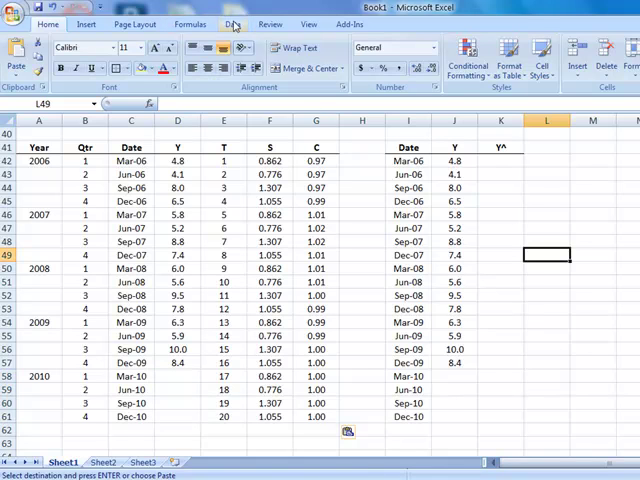
Run the regression with Y column (header included) as input, Labels ticked and output placed beside the forecast table
left_click(232, 24)
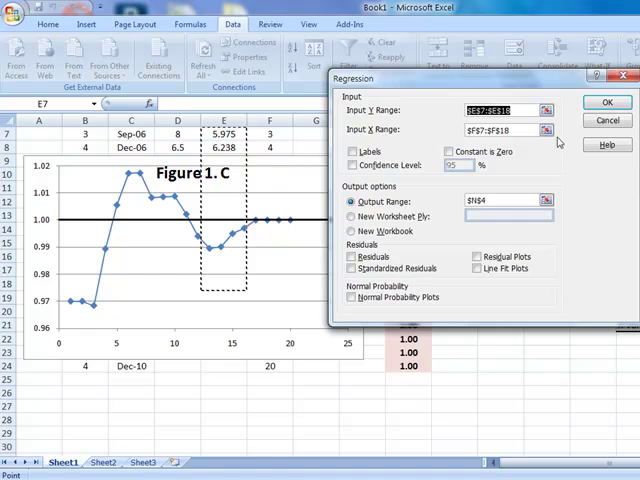
left_click(608, 100)
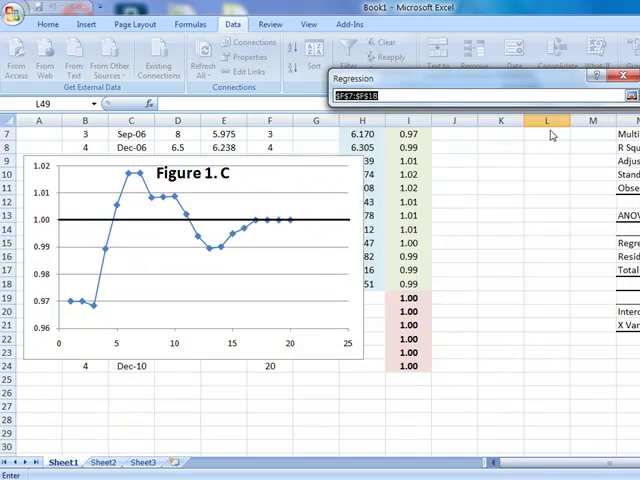
scroll("down", 3)
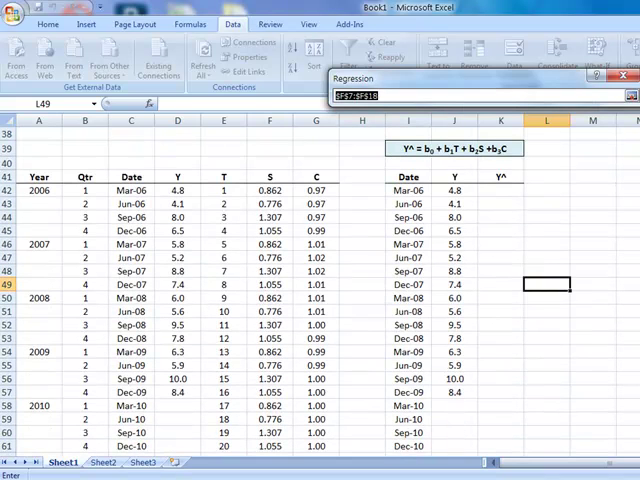
mouse_move(204, 176)
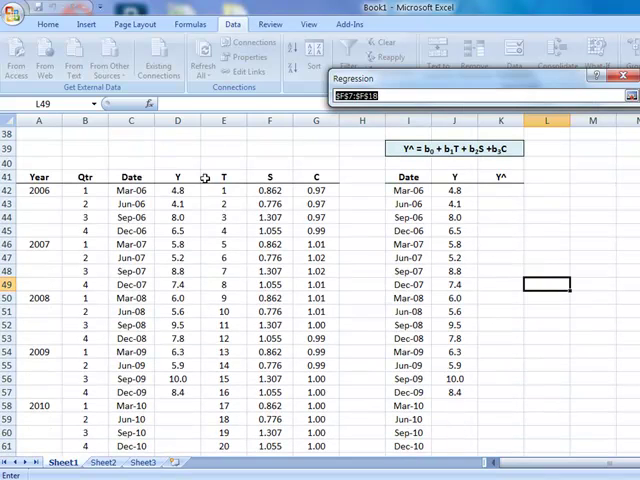
left_click_drag(204, 176, 290, 380)
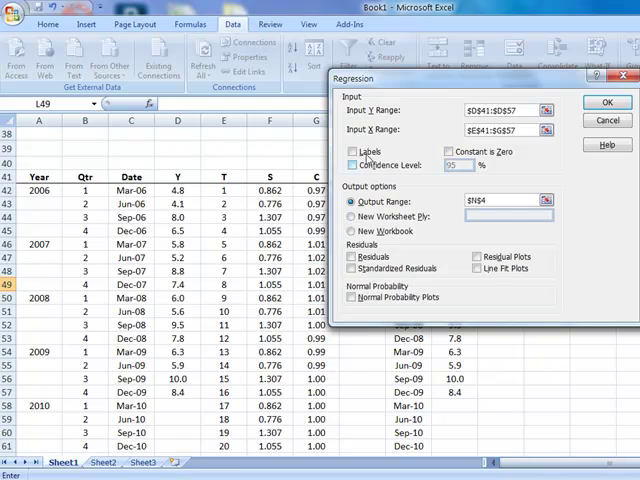
left_click(356, 150)
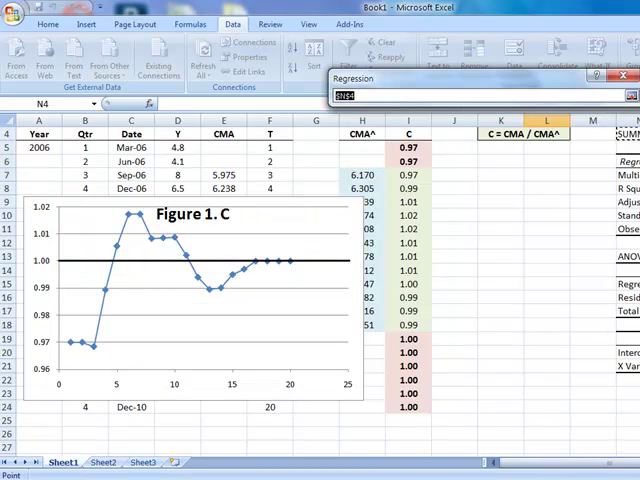
scroll("down", 3)
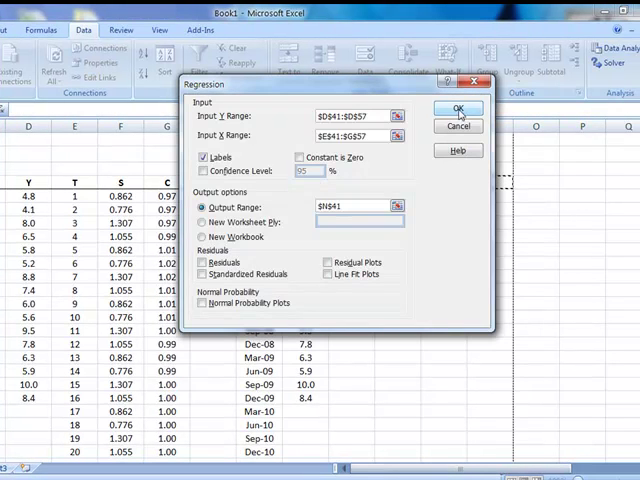
left_click(456, 108)
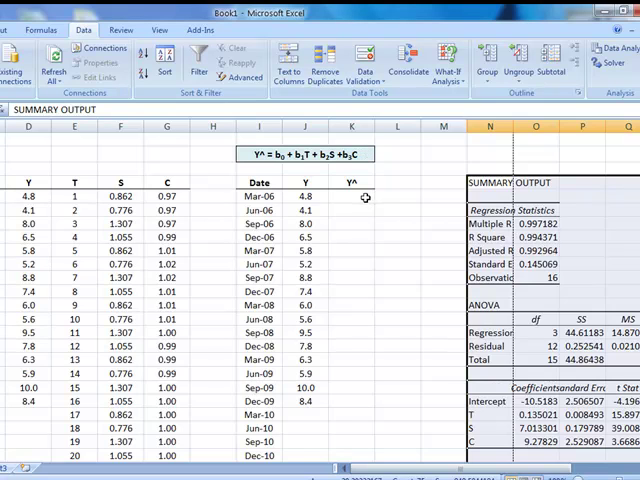
Enter =$O$57+$O$58*J42+$O$59*K42+$O$60*I42 in the first Y^ cell, giving 4.7 for Mar-06
left_click(350, 196)
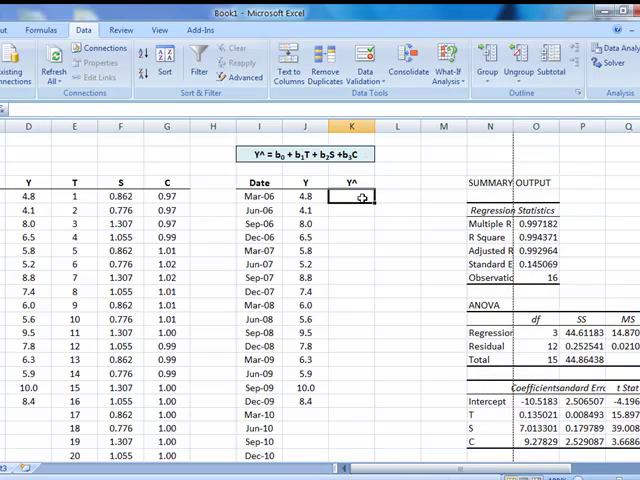
type("=$O$57")
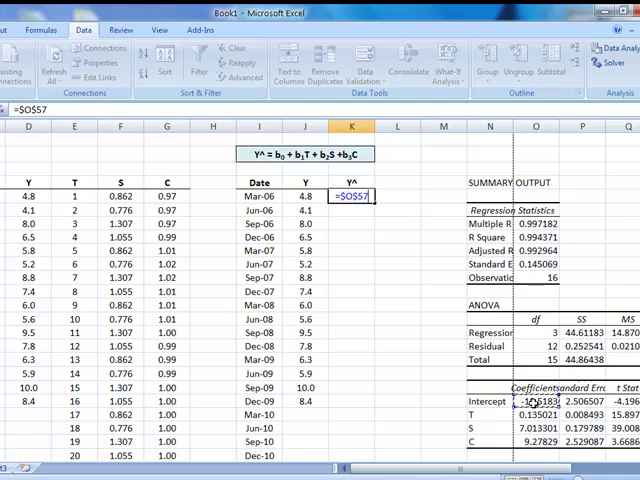
type("+$O$58")
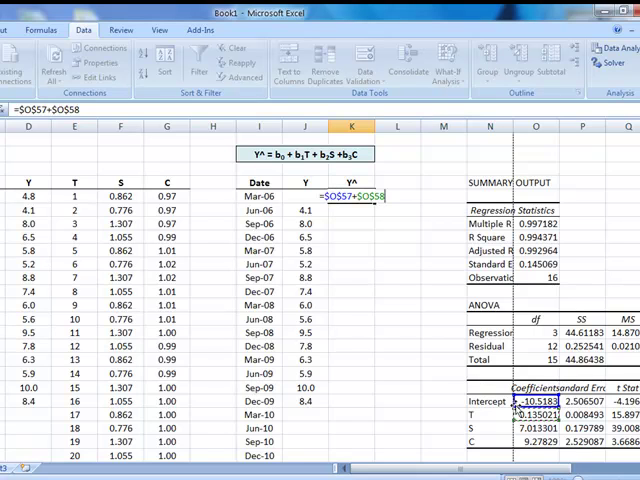
type("*")
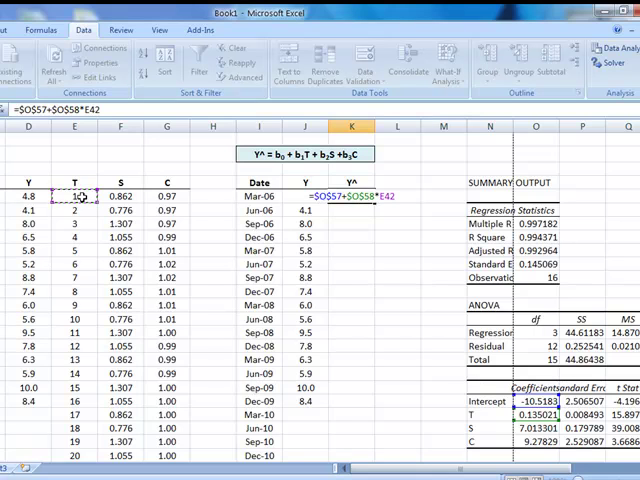
type("+")
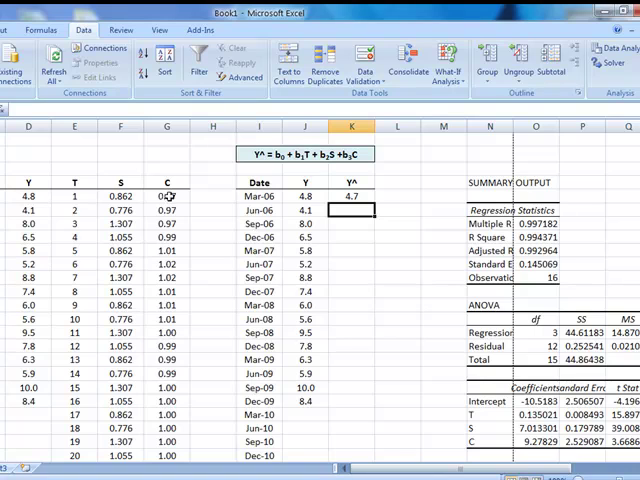
Fill the Y^ formula down from Mar-06 through the 2010 quarters
left_click(350, 196)
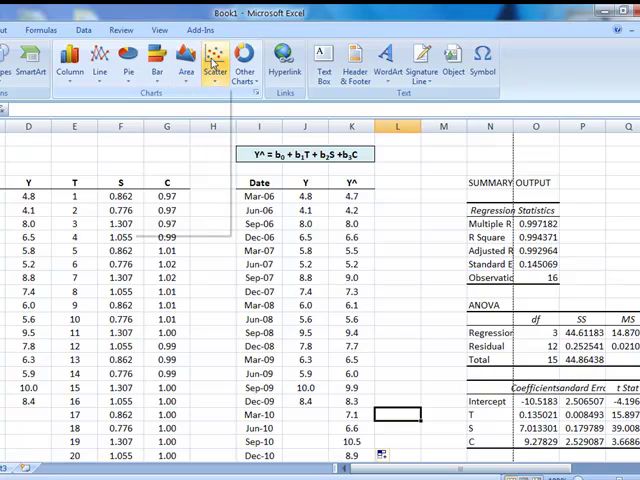
Insert a scatter chart of actual and forecast sales and bring up the forecast series formatting
left_click(212, 56)
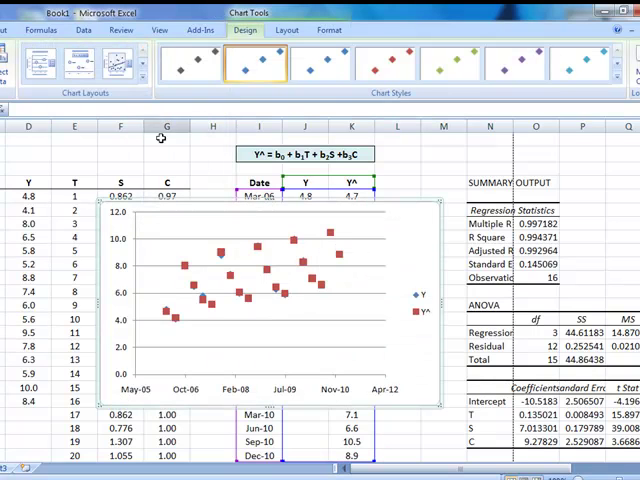
mouse_move(332, 250)
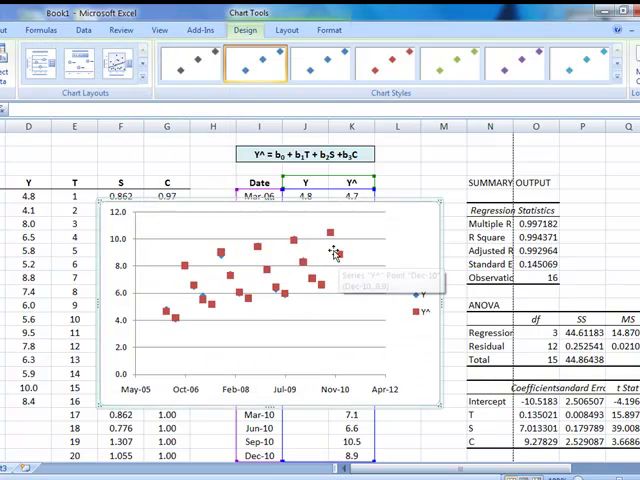
right_click(332, 250)
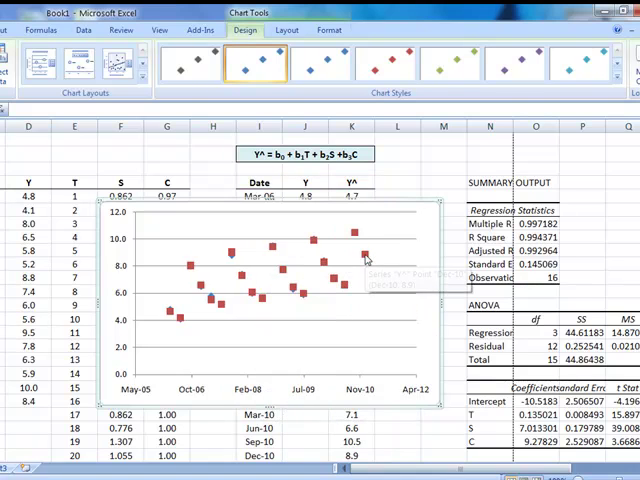
right_click(364, 256)
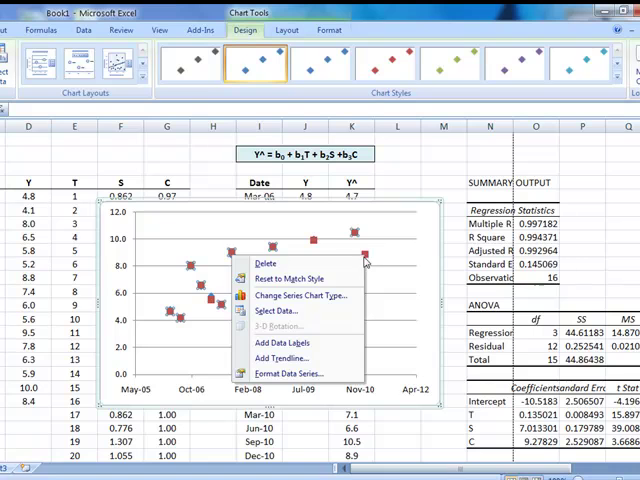
left_click(280, 372)
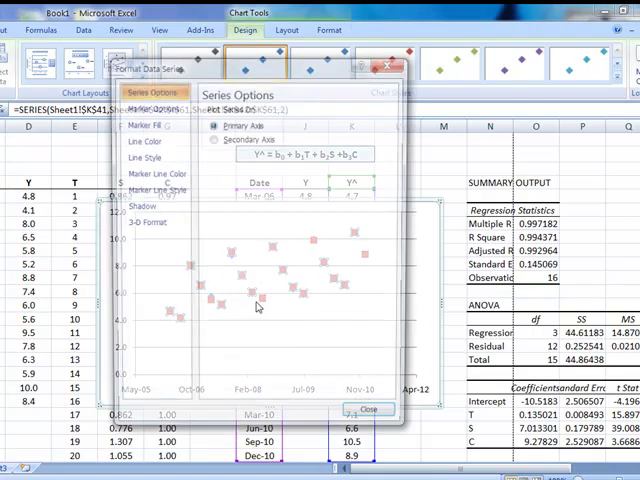
Give the forecast series no markers and a 2.25 pt line width
left_click(152, 108)
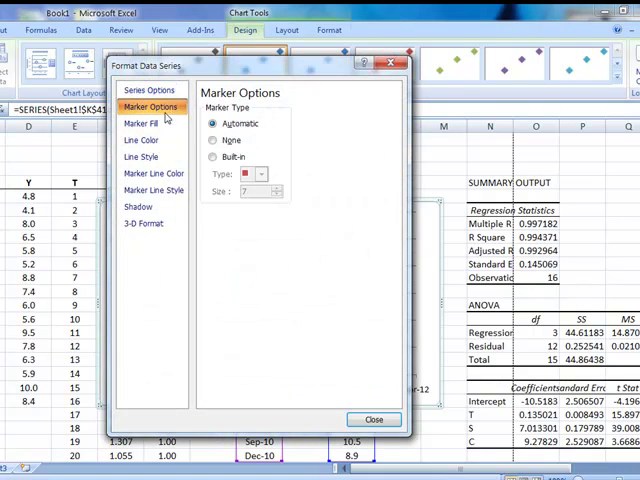
left_click(212, 140)
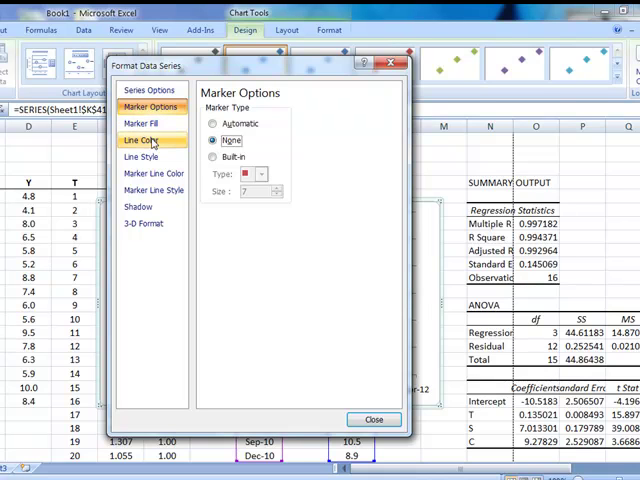
left_click(140, 138)
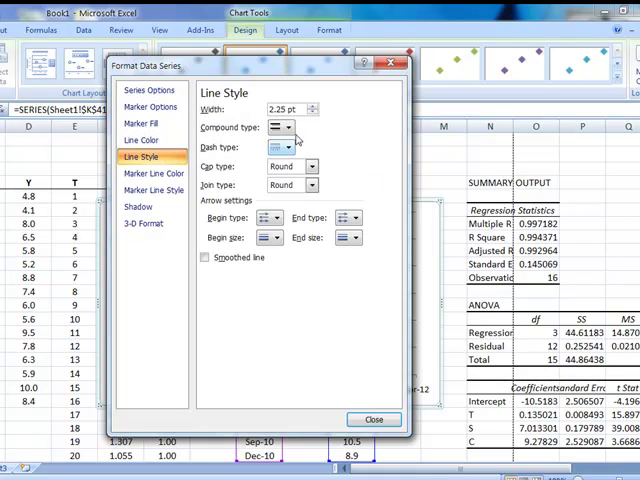
left_click(312, 112)
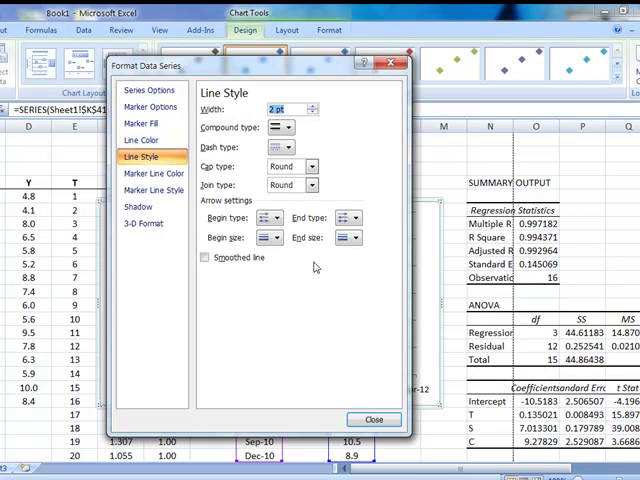
left_click(372, 418)
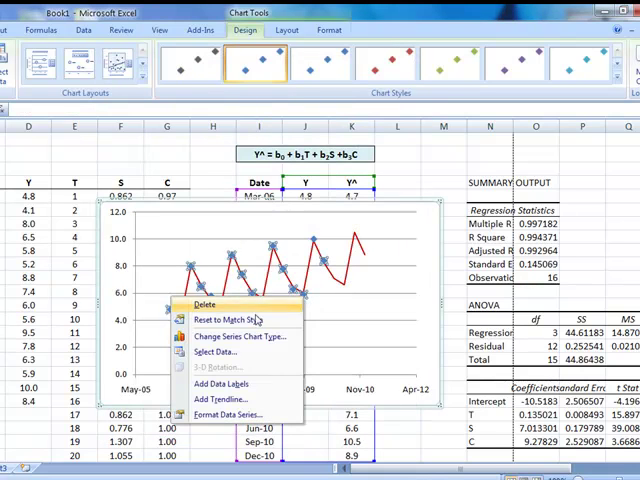
Give the actual sales series a solid blue line while keeping its markers
left_click(222, 414)
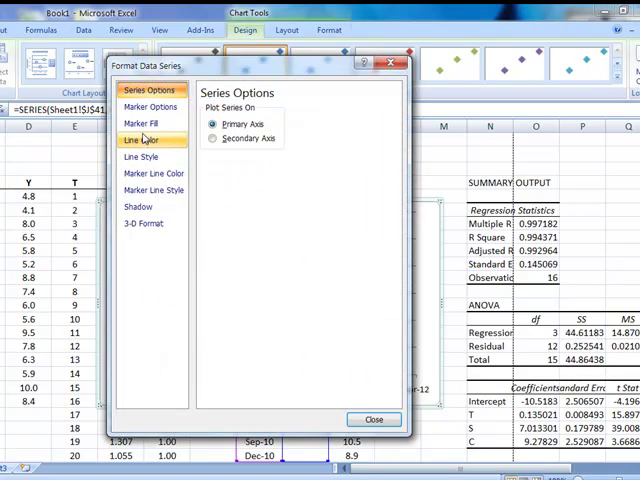
left_click(144, 140)
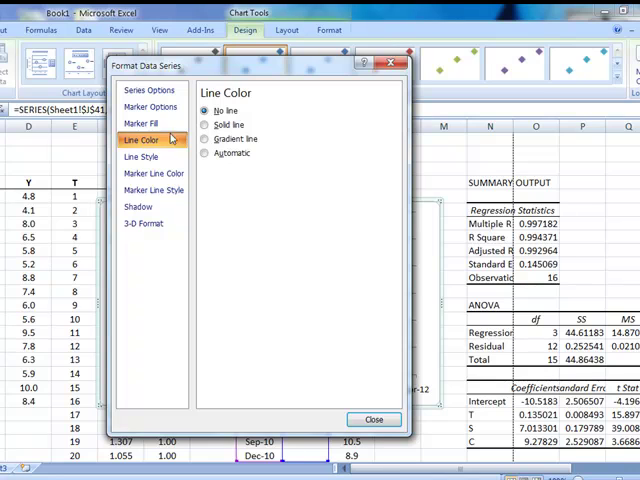
left_click(208, 124)
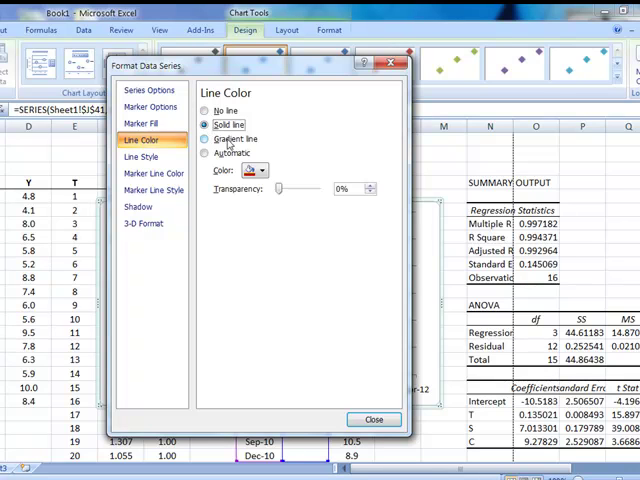
left_click(252, 170)
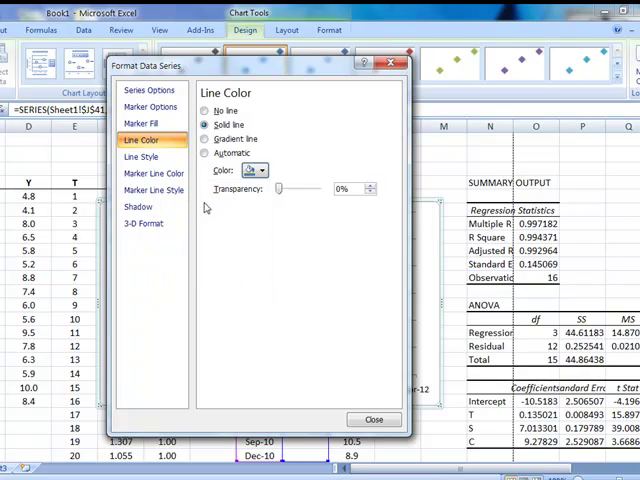
left_click(144, 156)
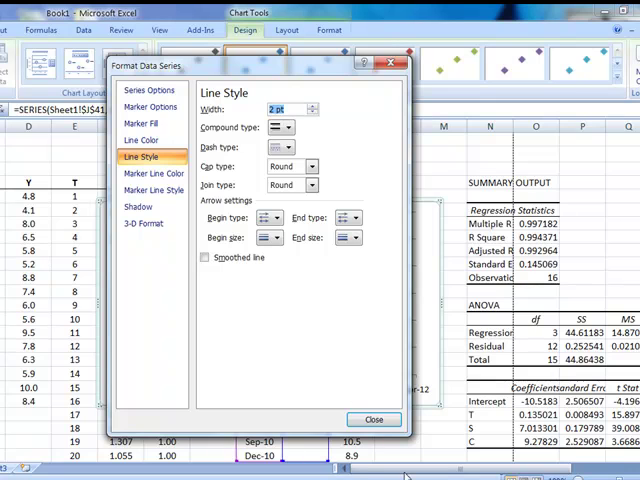
left_click(372, 420)
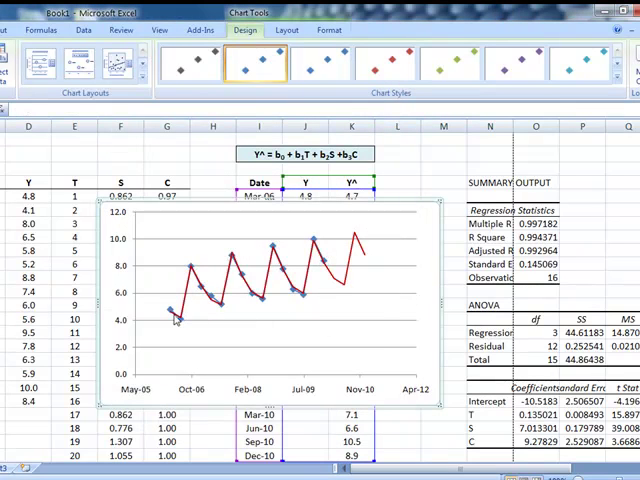
Add a chart title above the chart, to be named Figure 2
left_click(488, 236)
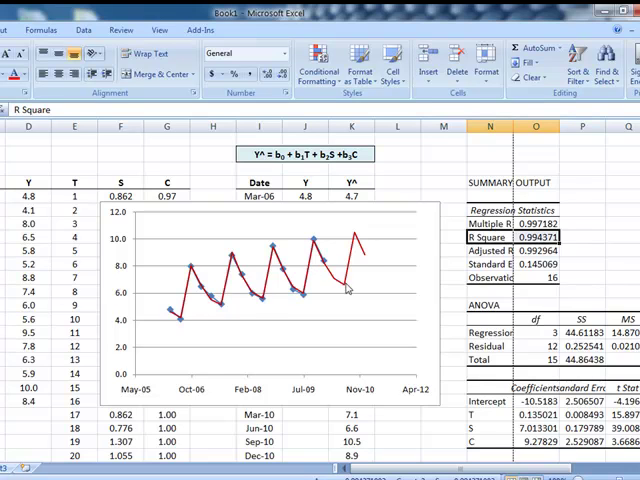
mouse_move(336, 228)
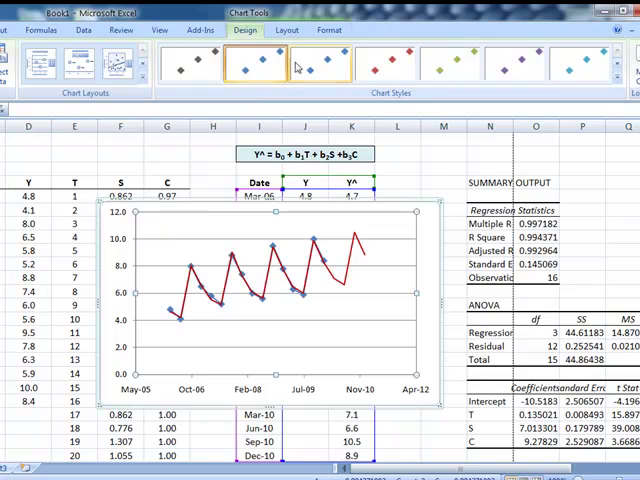
left_click(288, 30)
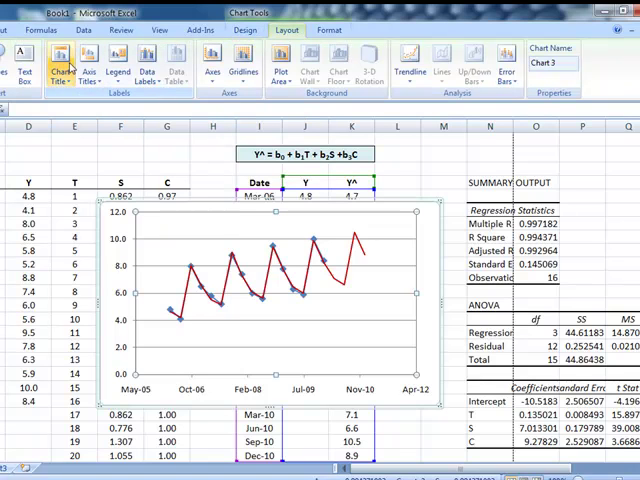
left_click(60, 56)
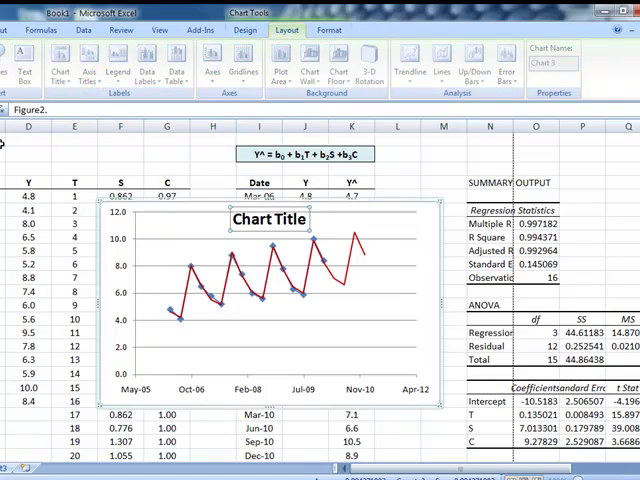